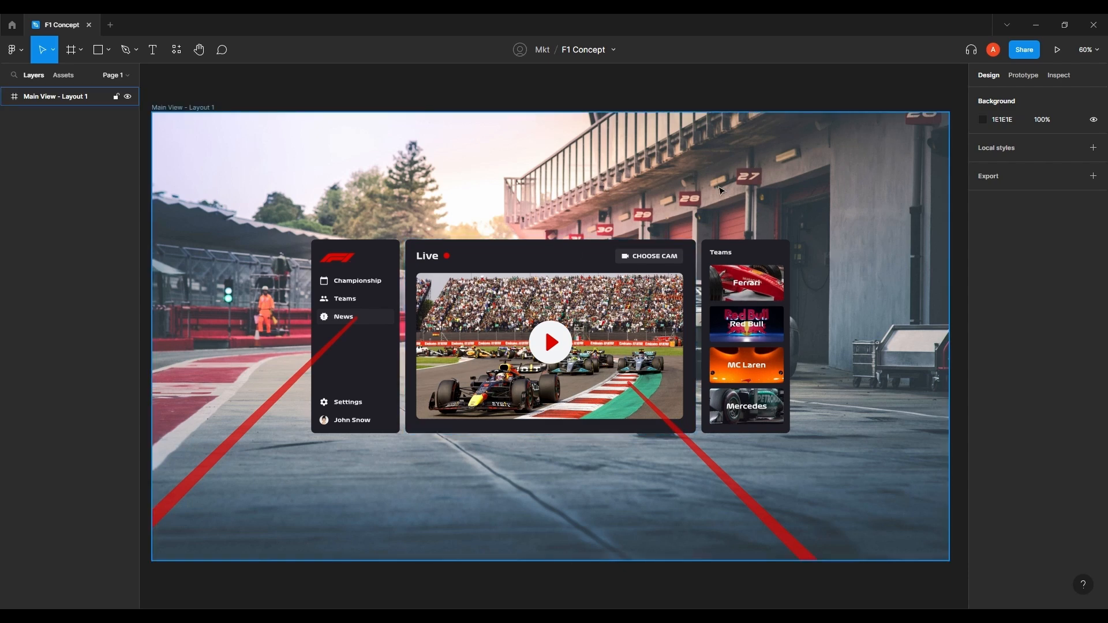
- Reach Figma account settings from home and describe a new personal access token as 'Shapes'
{"action": "left_click", "coordinate": [11, 24]}
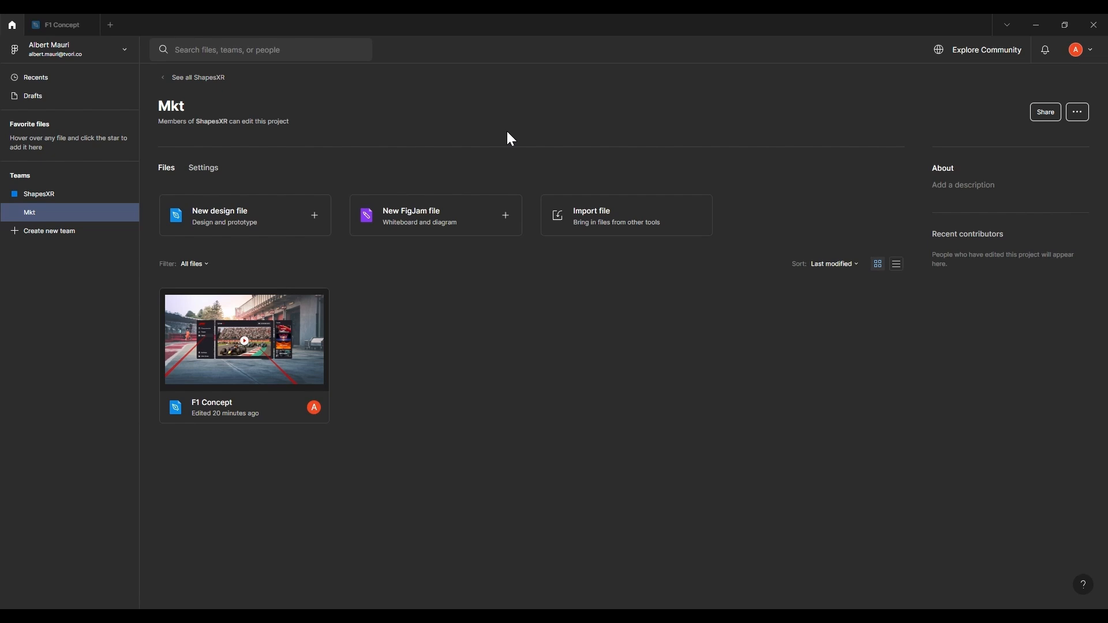
{"action": "left_click", "coordinate": [1082, 49]}
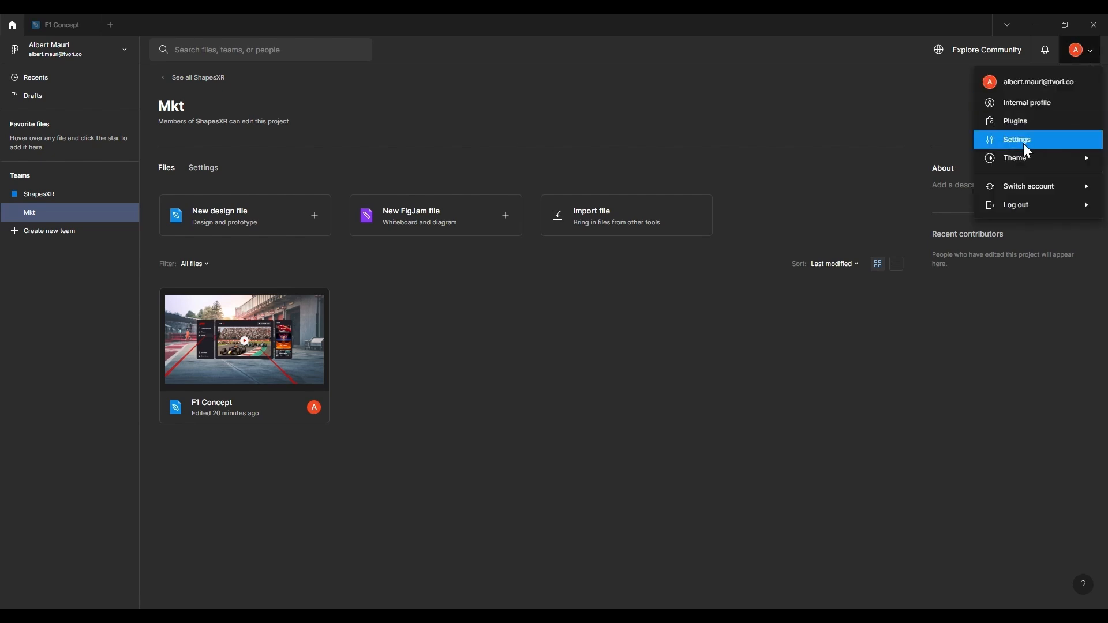
{"action": "left_click", "coordinate": [1015, 140]}
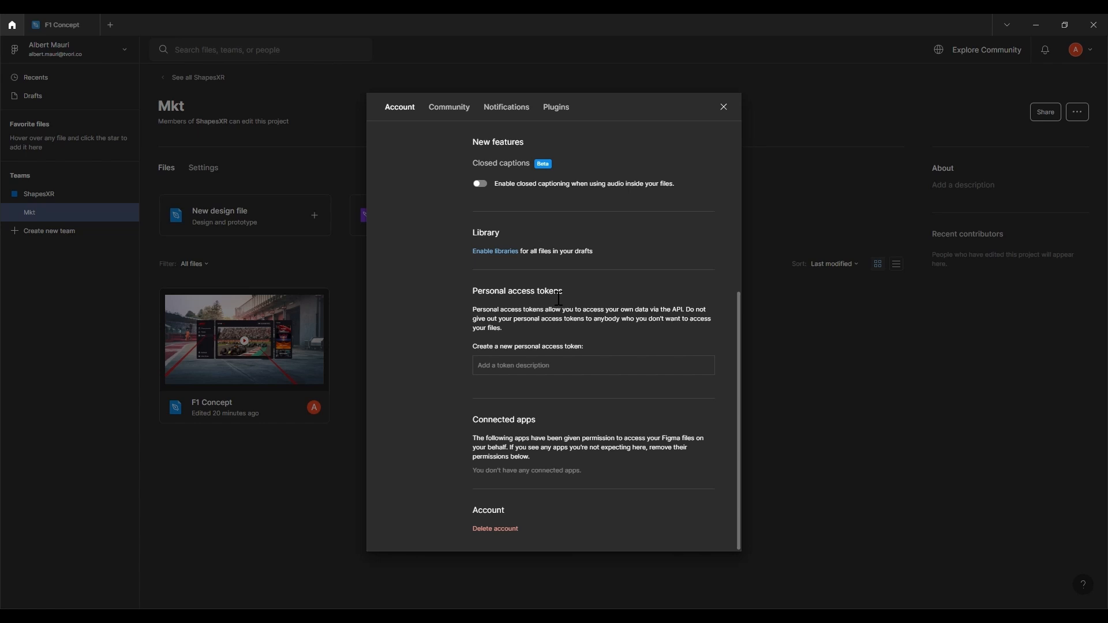
{"action": "type", "text": "Shapes"}
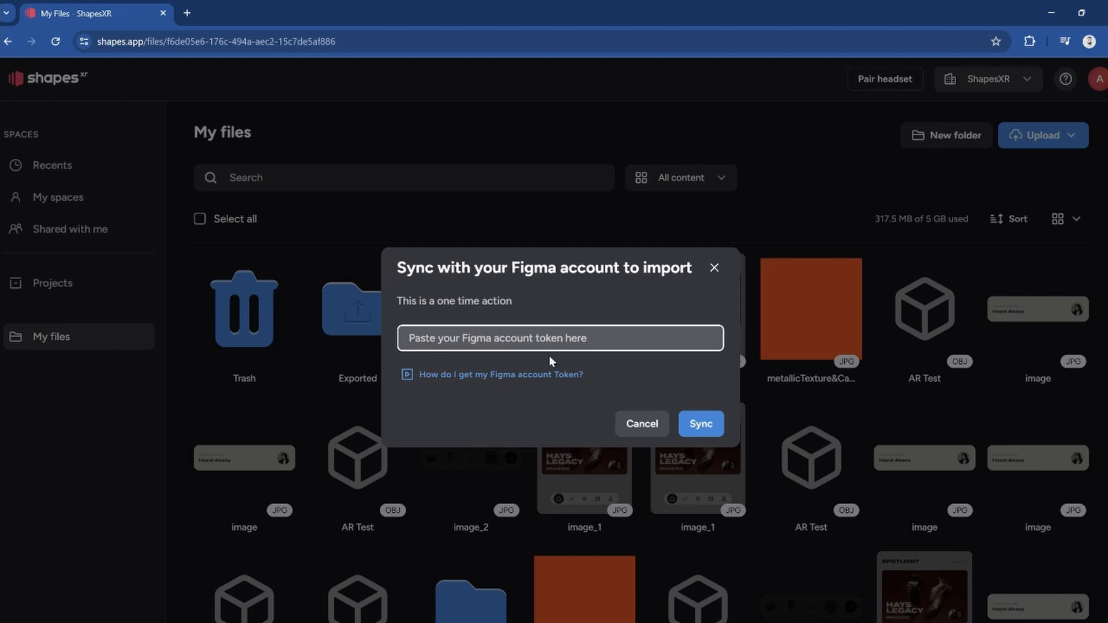
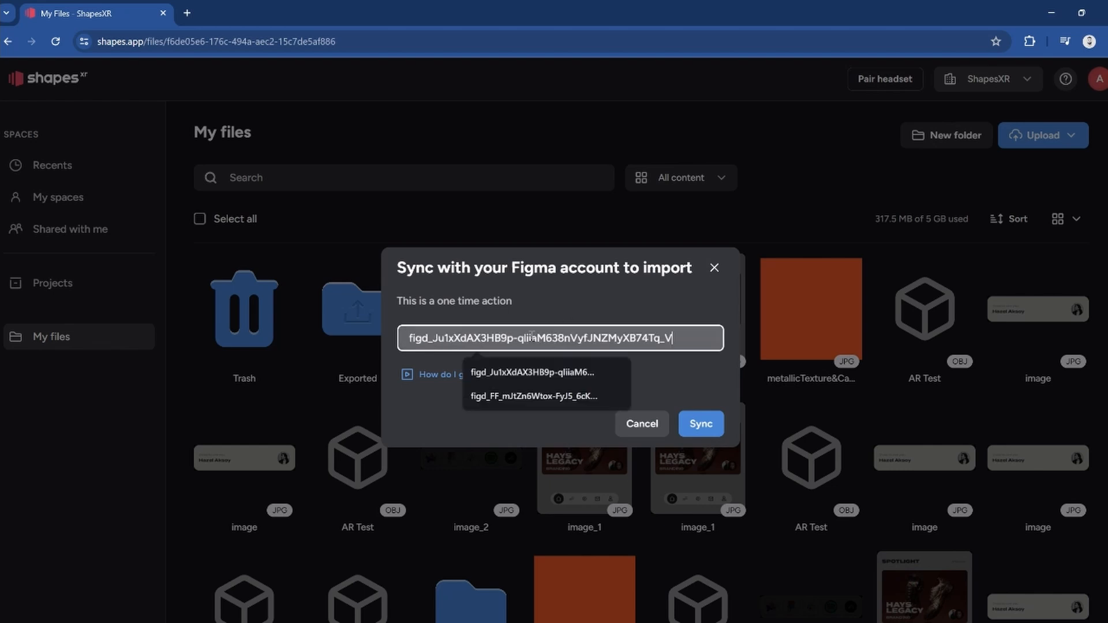
- Paste the figd_… personal access token into Sync with Figma and submit it
{"action": "left_click", "coordinate": [700, 424]}
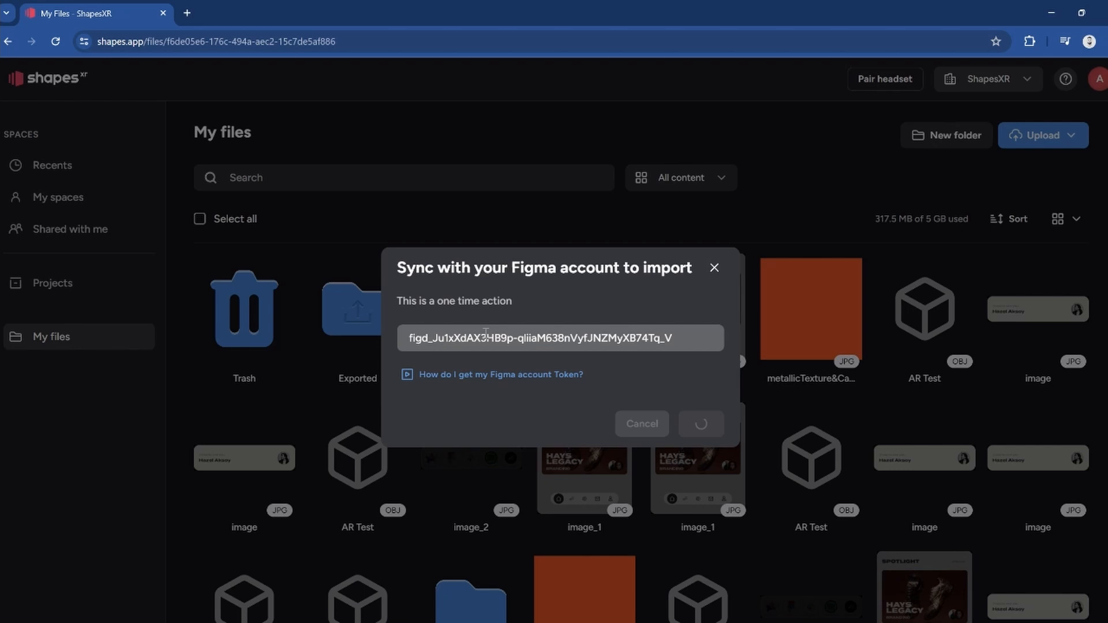
{"action": "left_click", "coordinate": [700, 424]}
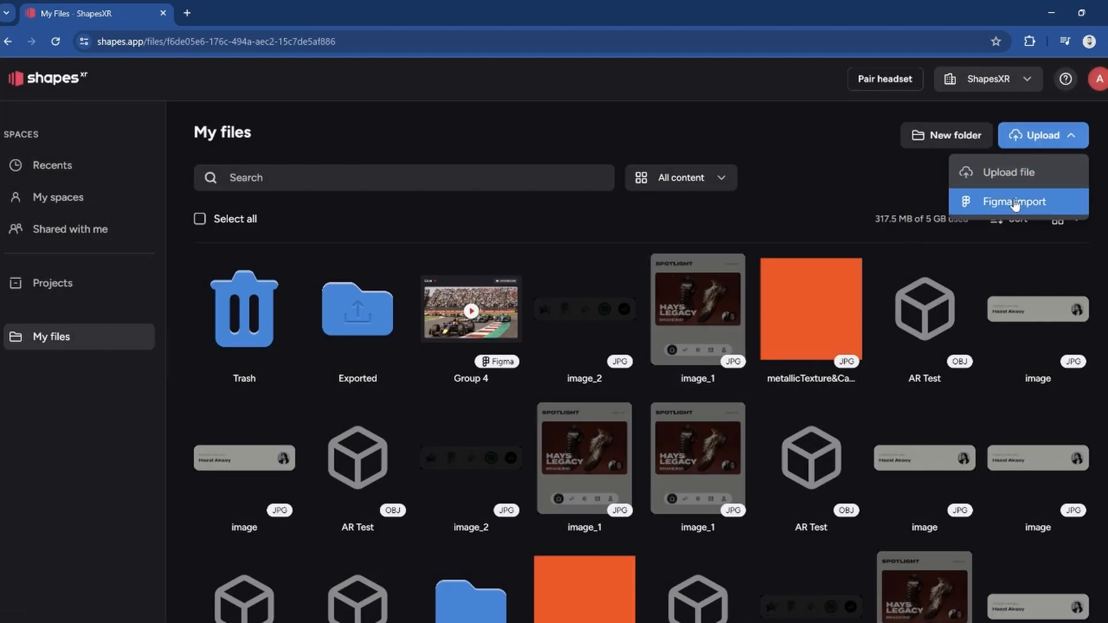
- Start a Figma import from the Upload menu
{"action": "left_click", "coordinate": [1016, 201]}
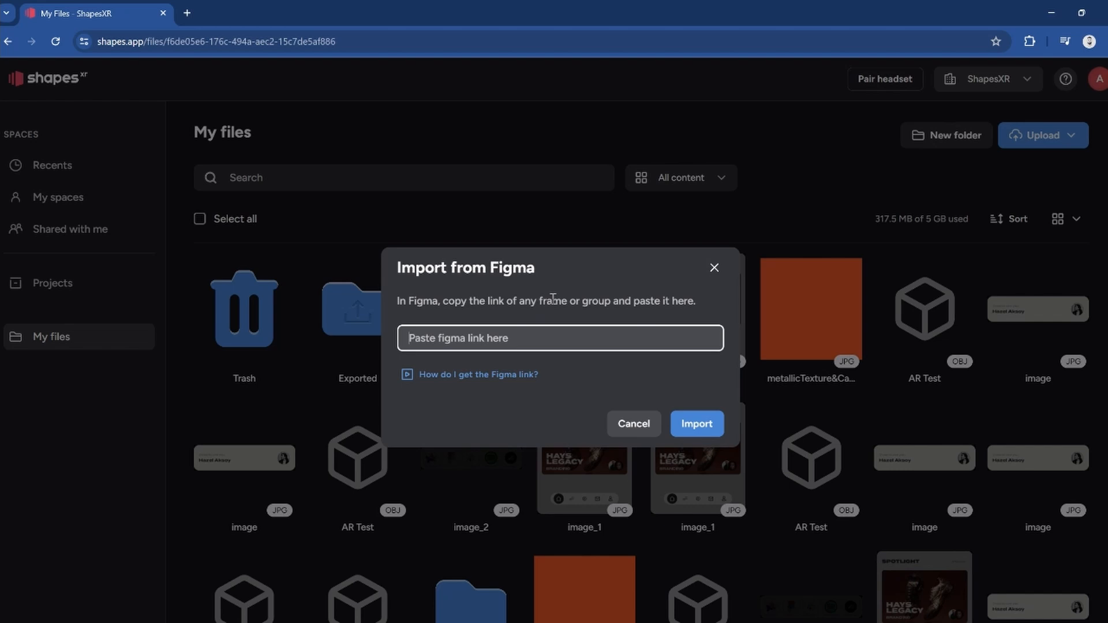
{"action": "mouse_move", "coordinate": [504, 392]}
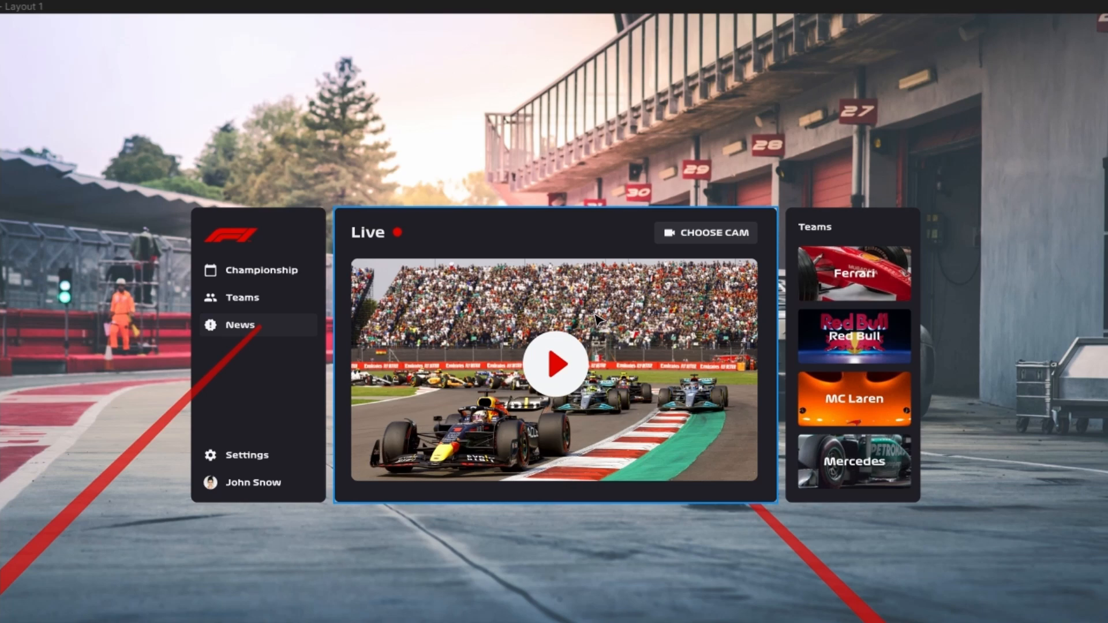
- Select the 840×560 Live video panel group on the Figma canvas
{"action": "left_click", "coordinate": [590, 237]}
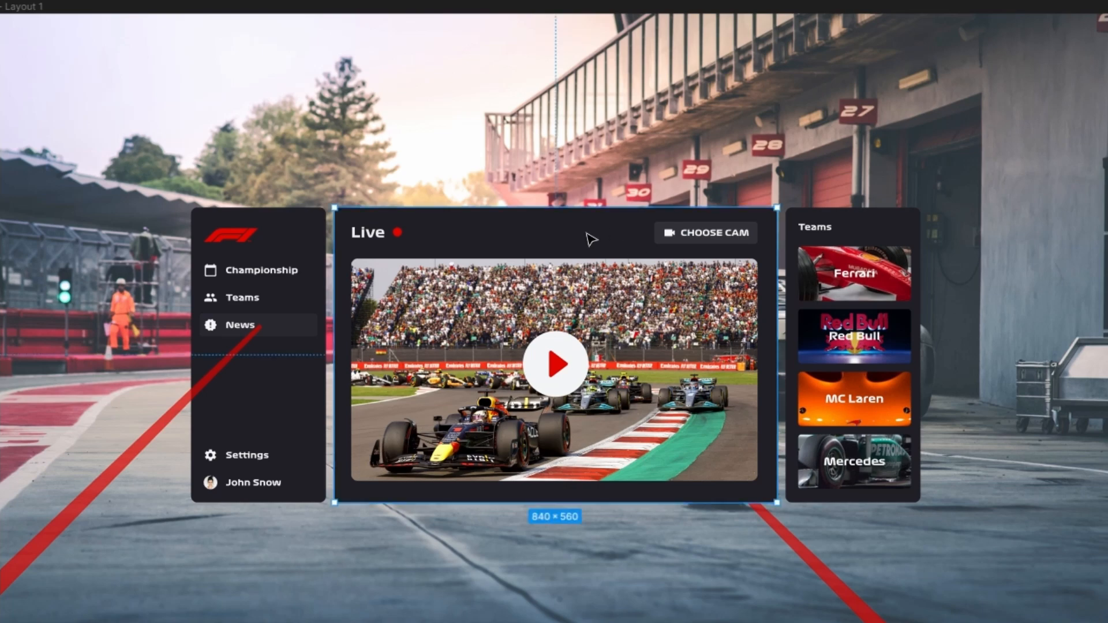
{"action": "mouse_move", "coordinate": [615, 279]}
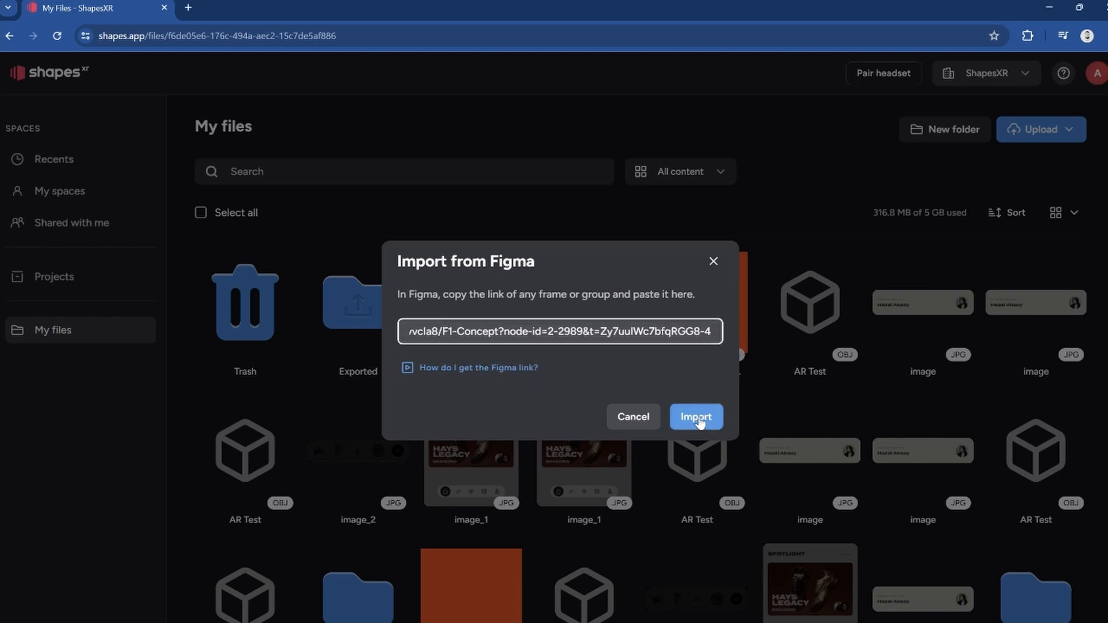
- Import the pasted Live panel link as Group 4 and dismiss its preview
{"action": "left_click", "coordinate": [695, 417]}
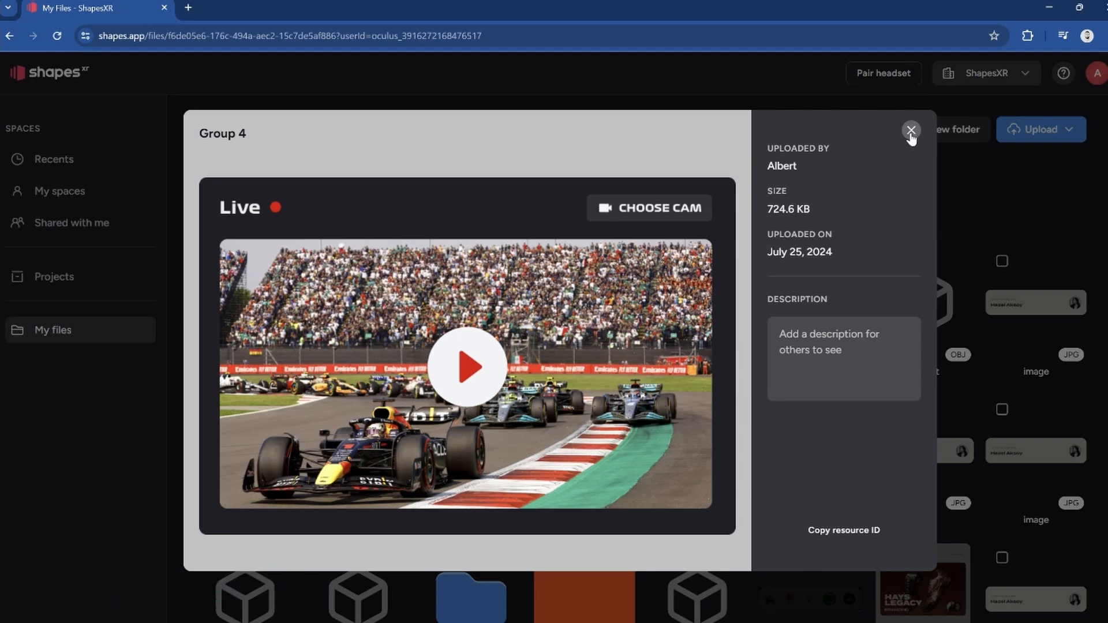
{"action": "left_click", "coordinate": [911, 130]}
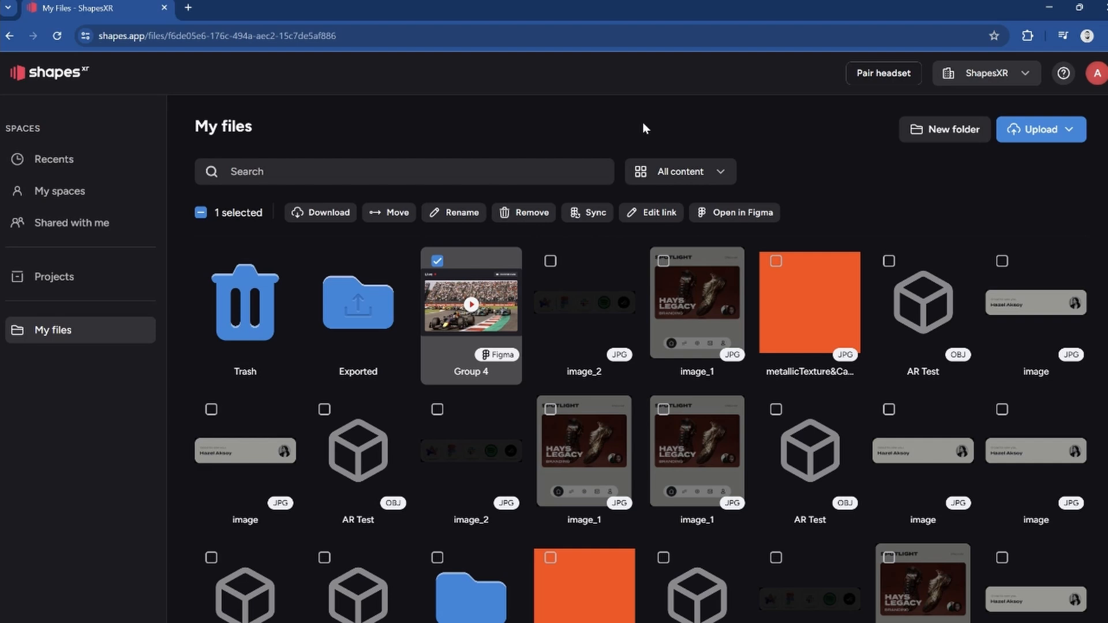
{"action": "mouse_move", "coordinate": [713, 139]}
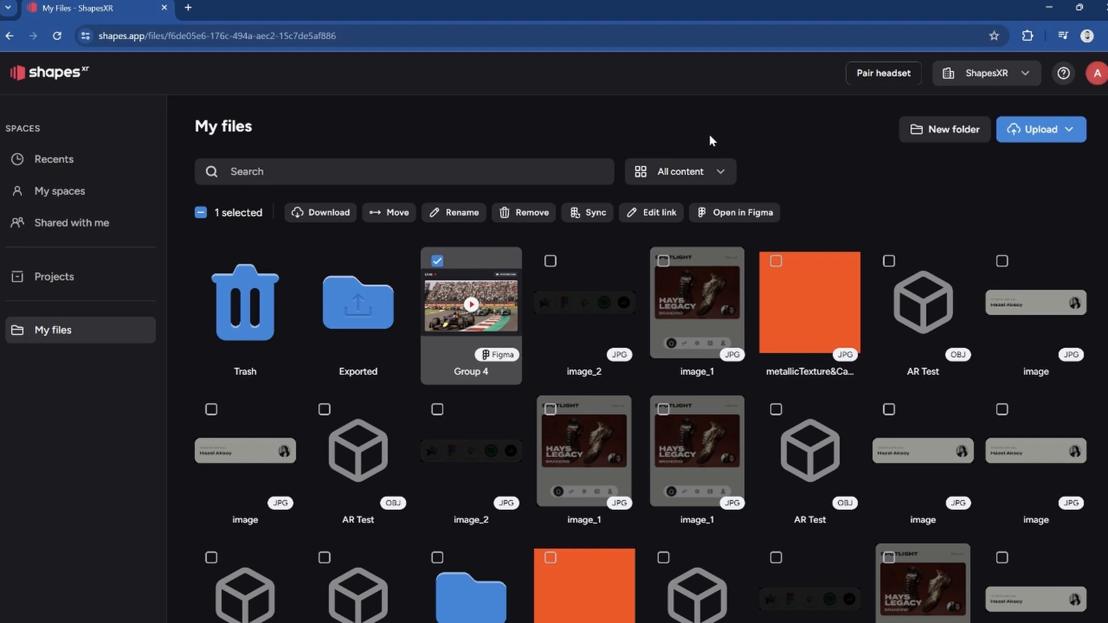
{"action": "mouse_move", "coordinate": [758, 105]}
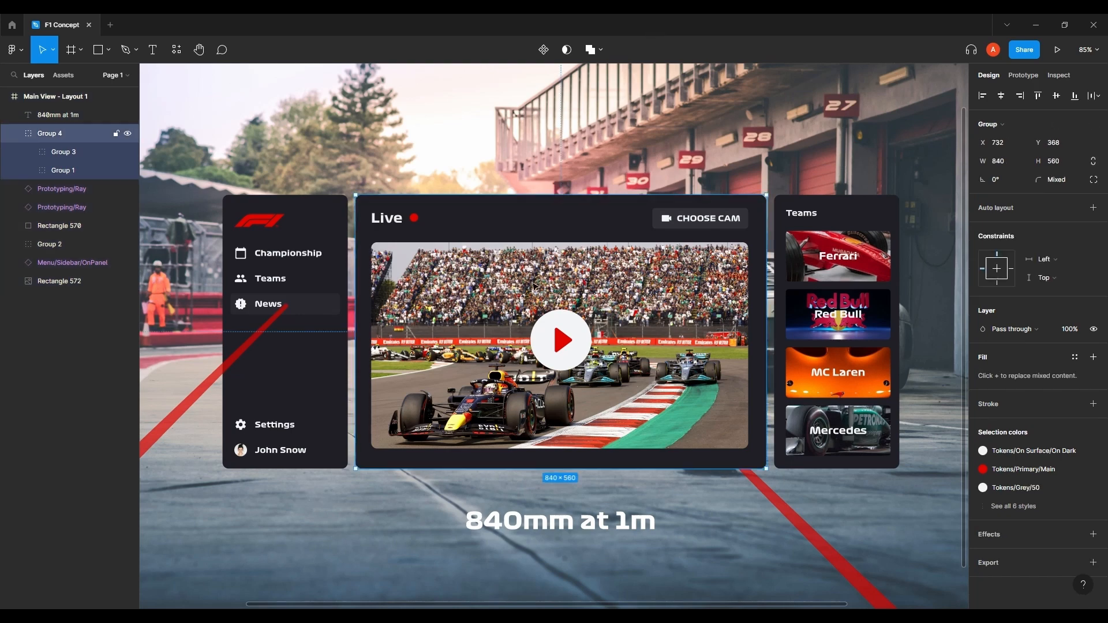
{"action": "left_click", "coordinate": [57, 96]}
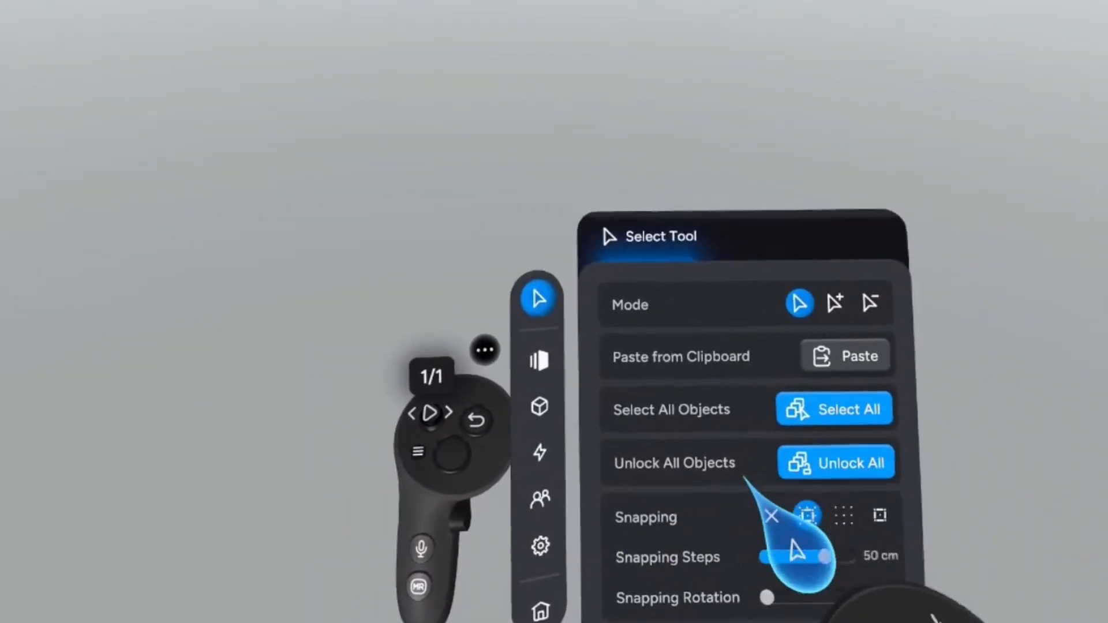
{"action": "left_click", "coordinate": [539, 546]}
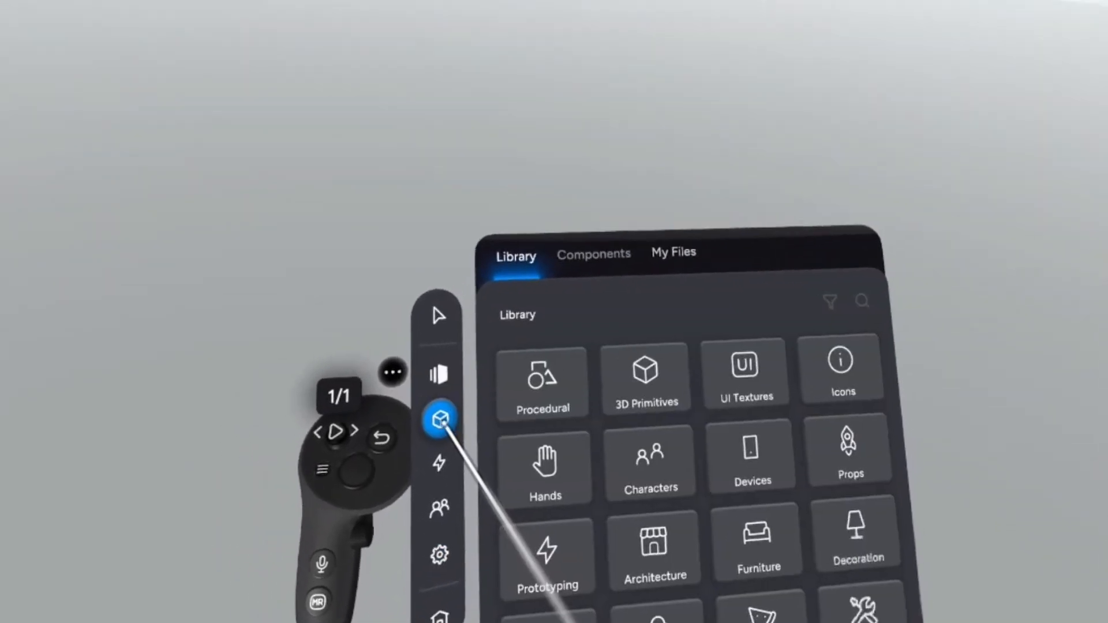
- Spawn the Figma UI Panel asset from My Files into the VR scene
{"action": "left_click", "coordinate": [672, 253]}
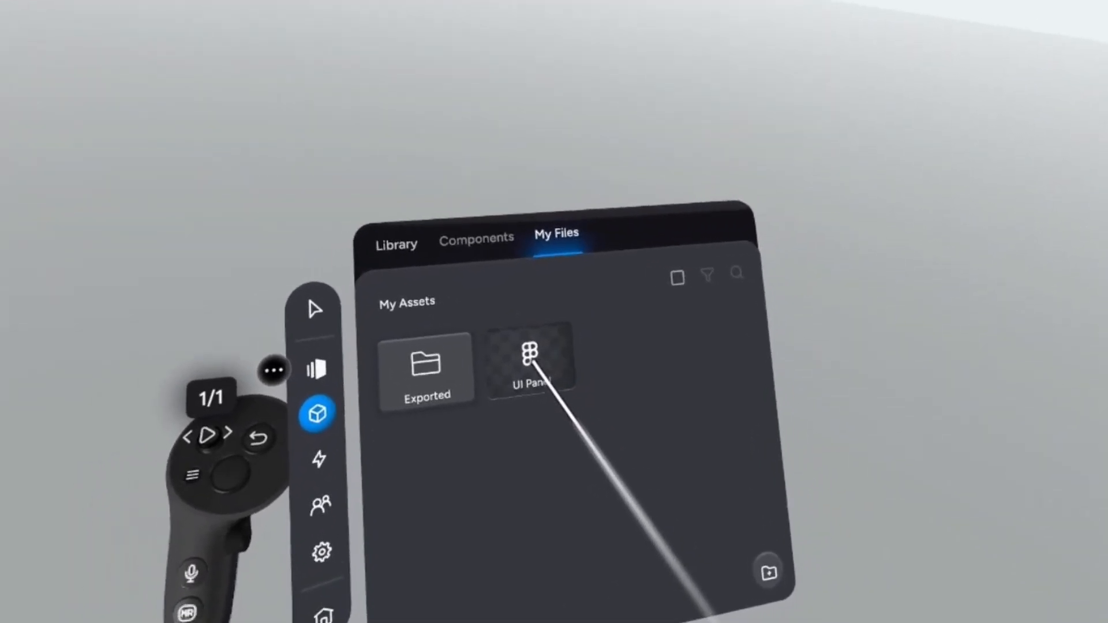
{"action": "left_click", "coordinate": [532, 360]}
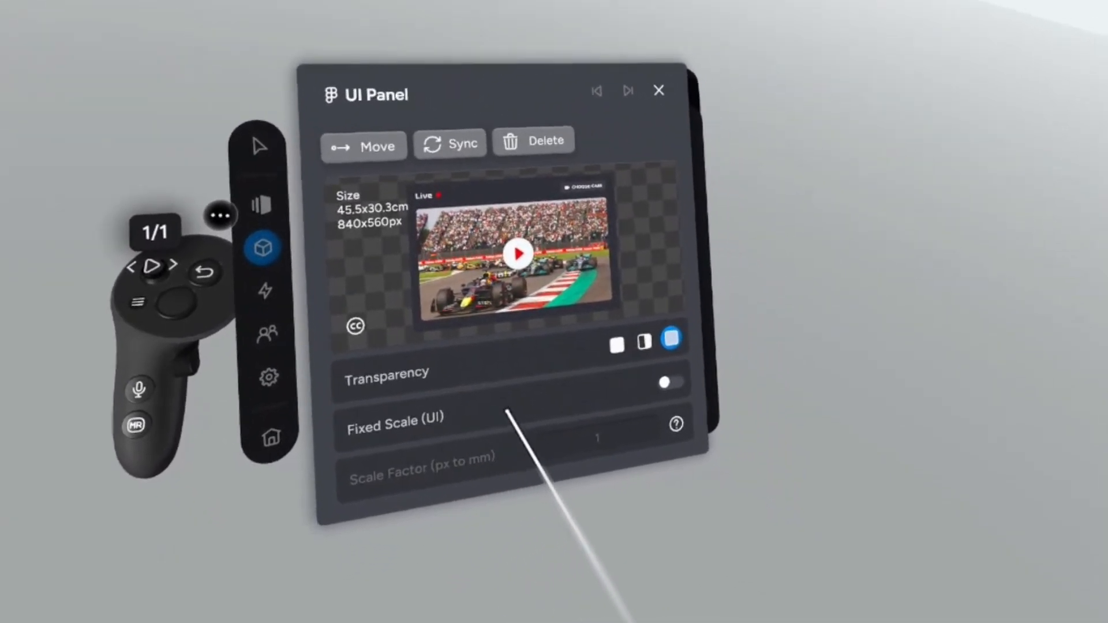
- Enable Transparency/Fixed Scale and keep the scale factor at 1 for an 84×56 cm panel
{"action": "left_click", "coordinate": [669, 382]}
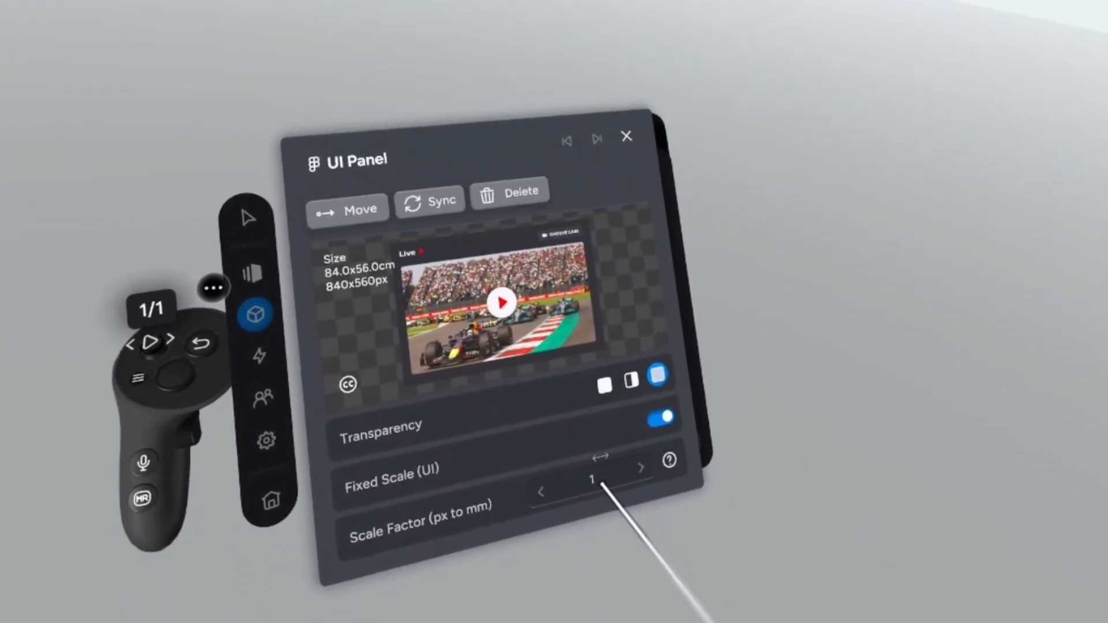
{"action": "left_click", "coordinate": [590, 482]}
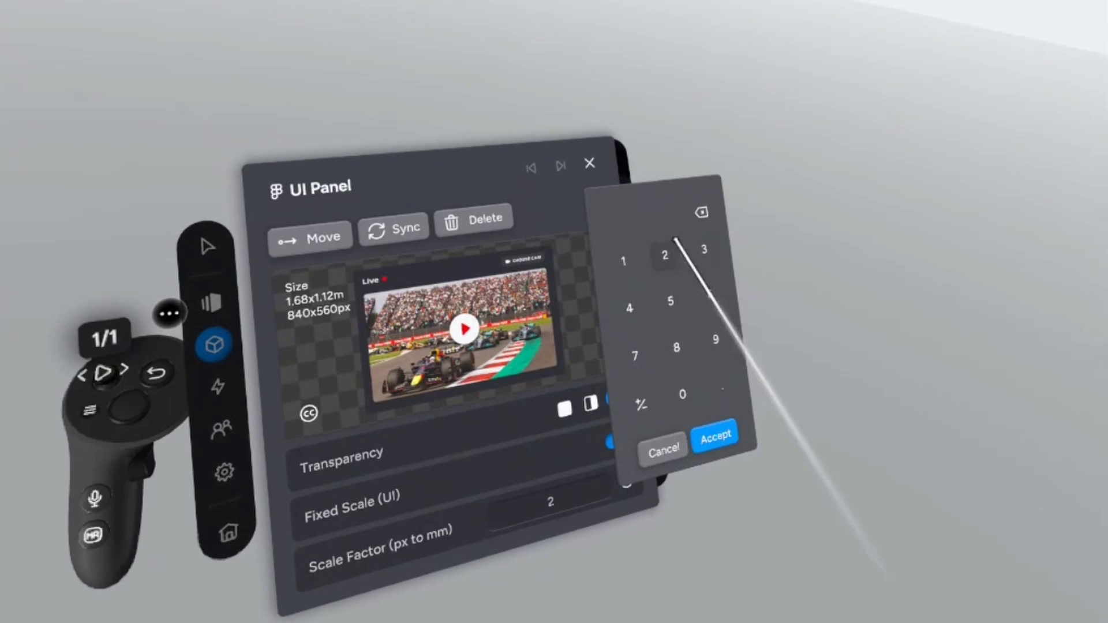
{"action": "left_click", "coordinate": [714, 434]}
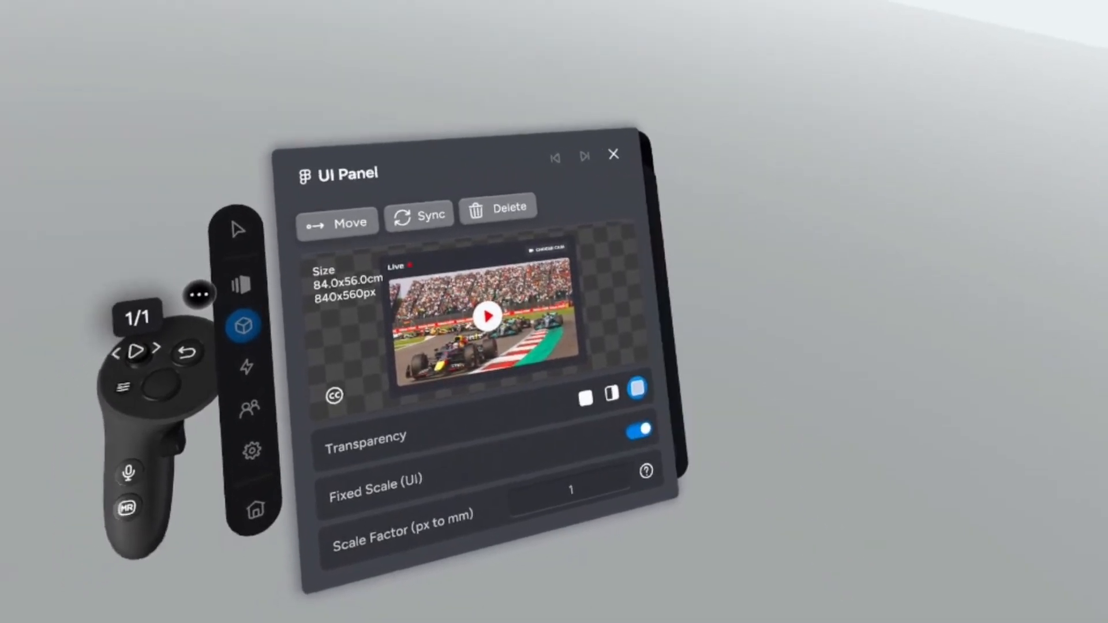